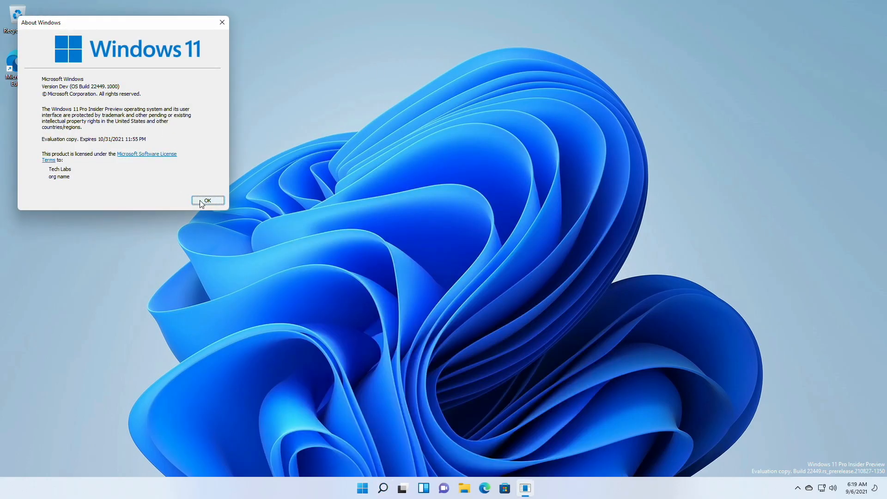
# Dismiss the About Windows dialog so the desktop with the evaluation-copy watermark shows.
pyautogui.click(208, 200)
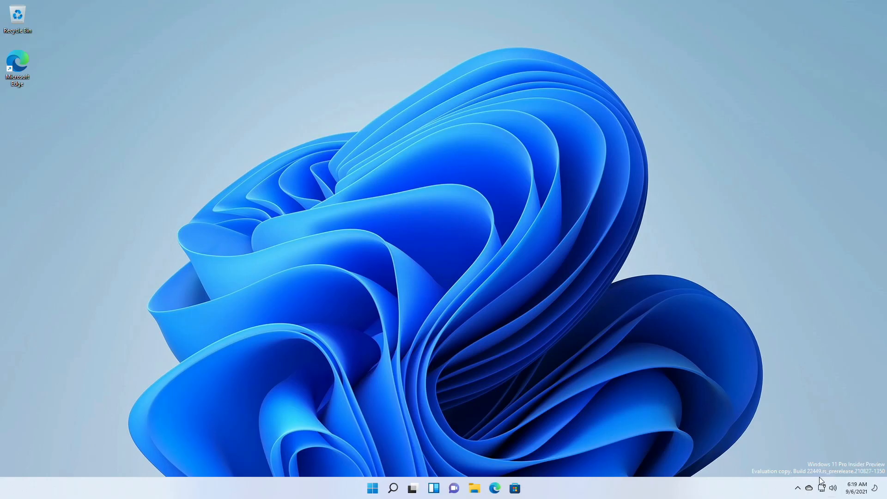
pyautogui.moveTo(853, 472)
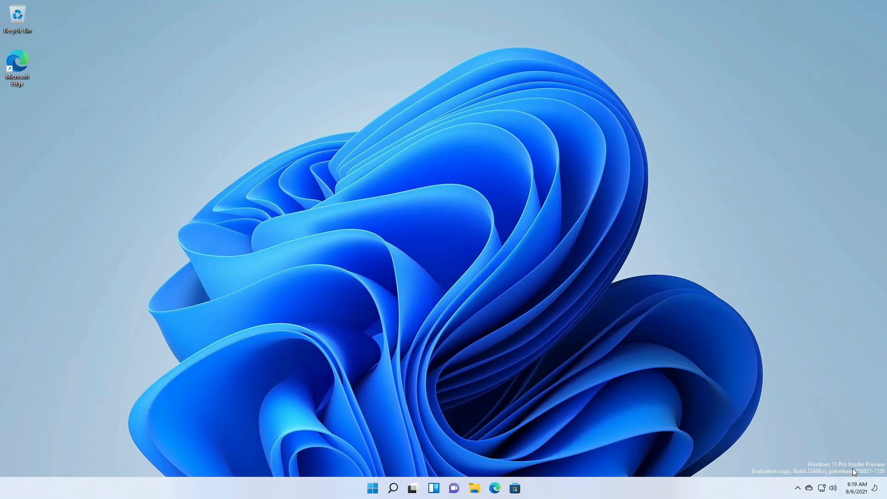
pyautogui.moveTo(518, 357)
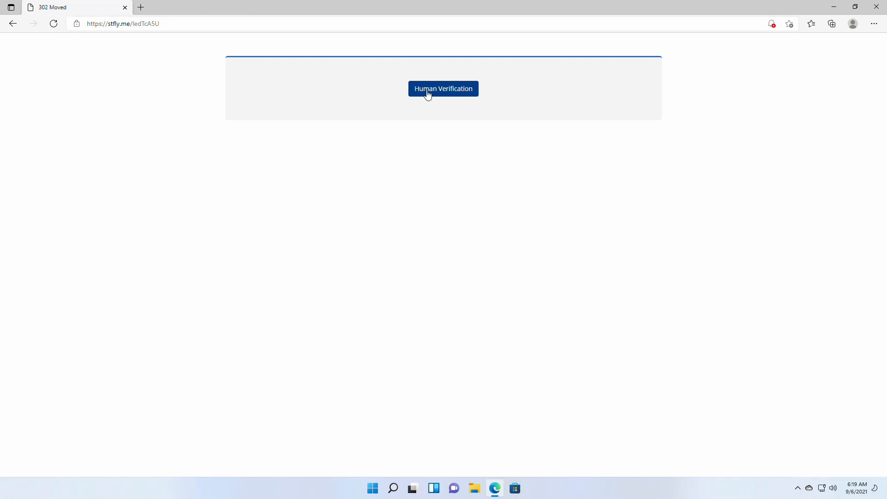
# Pass the short link's human verification with the I'm not a robot check and continue past the captcha.
pyautogui.click(442, 89)
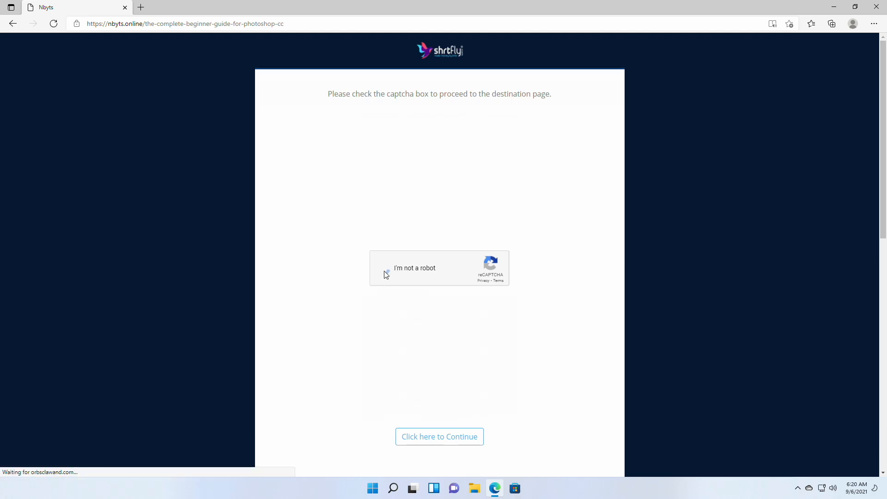
pyautogui.click(384, 267)
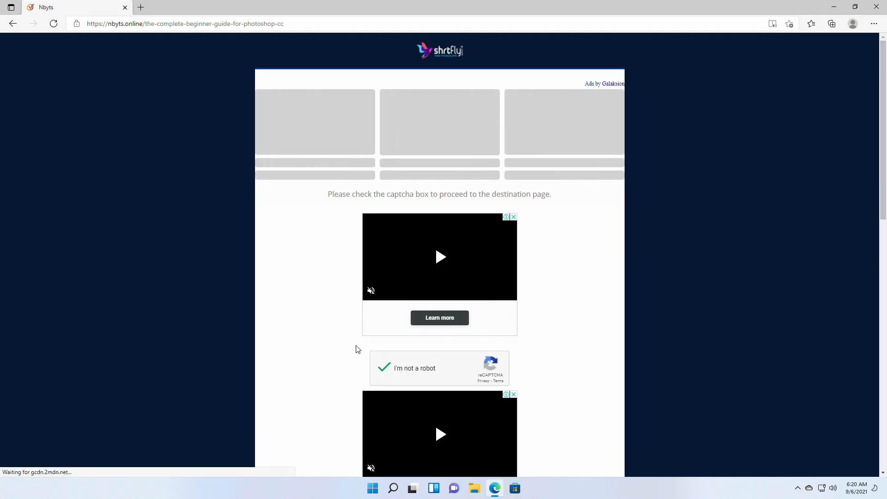
pyautogui.scroll(-3)
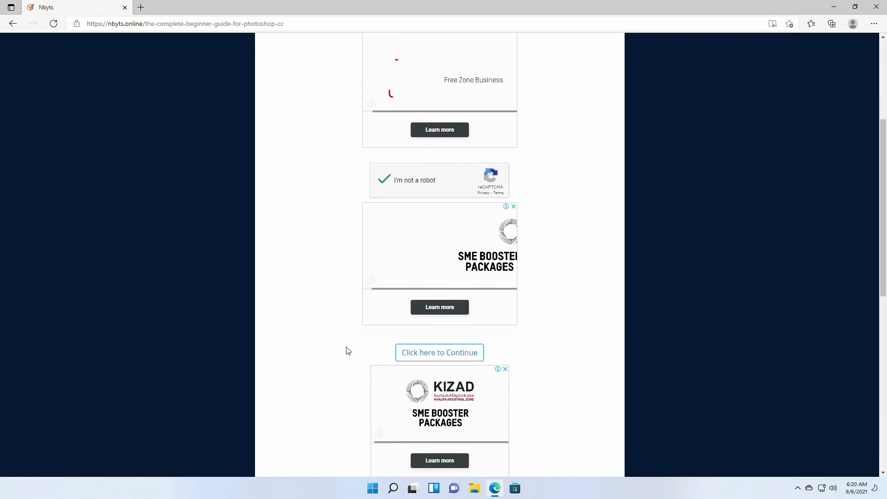
pyautogui.click(439, 352)
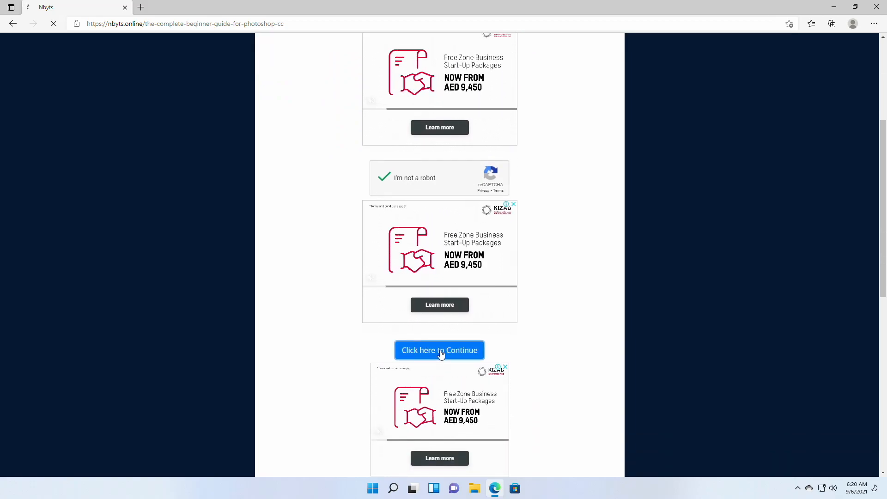
pyautogui.click(438, 349)
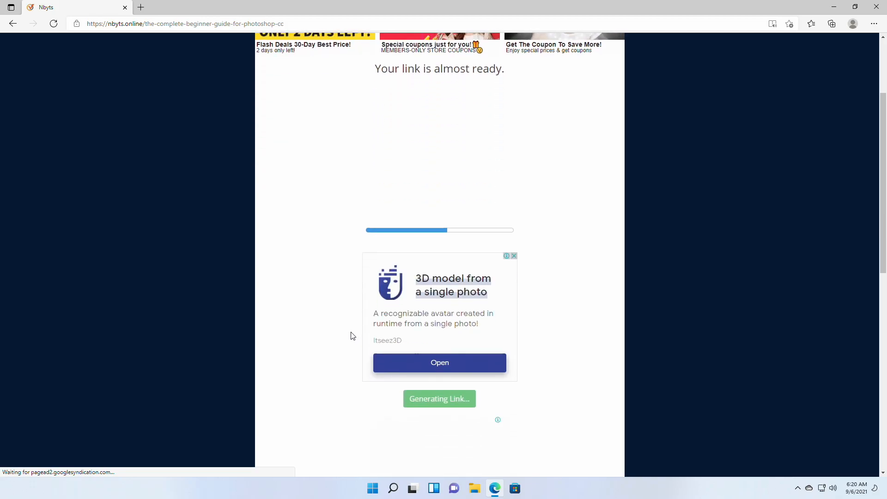
# Reveal the generated link, get the final Google Drive download link and close the redirect pop-up.
pyautogui.scroll(-3)
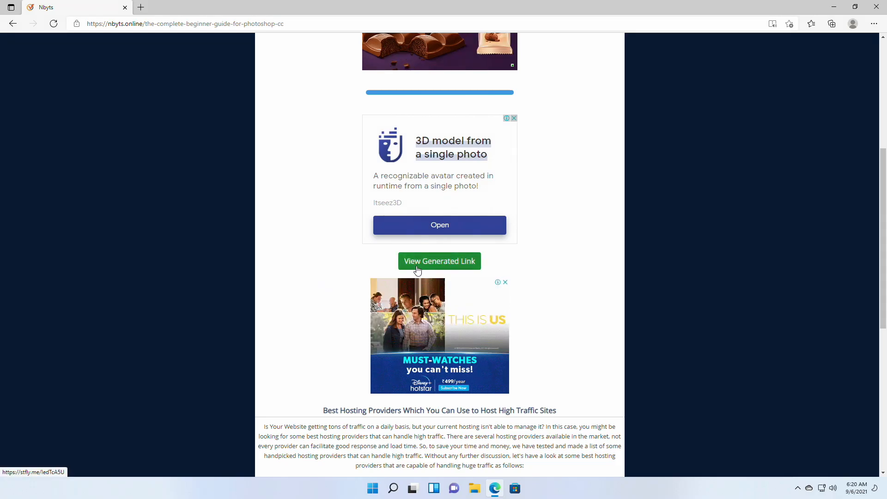
pyautogui.click(438, 261)
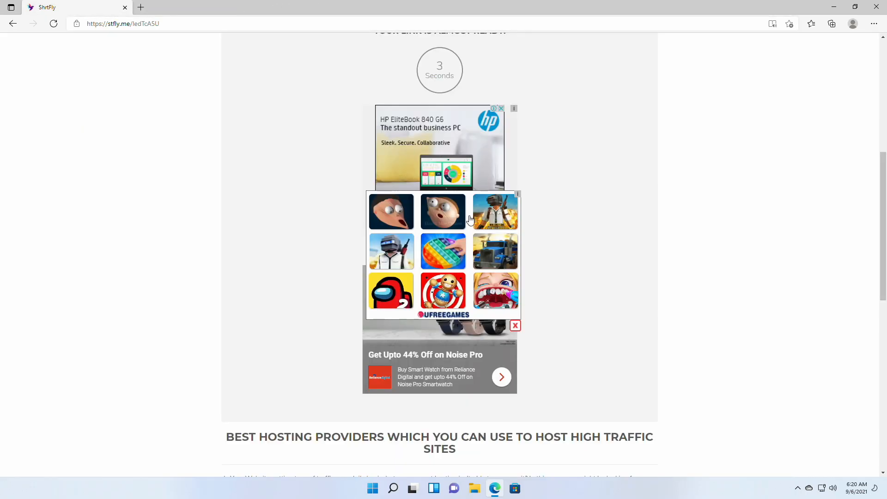
pyautogui.moveTo(325, 135)
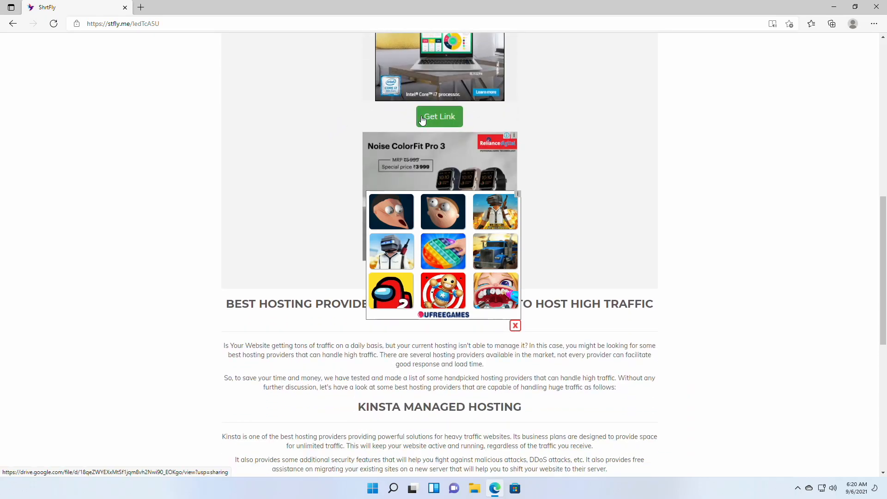
pyautogui.click(440, 116)
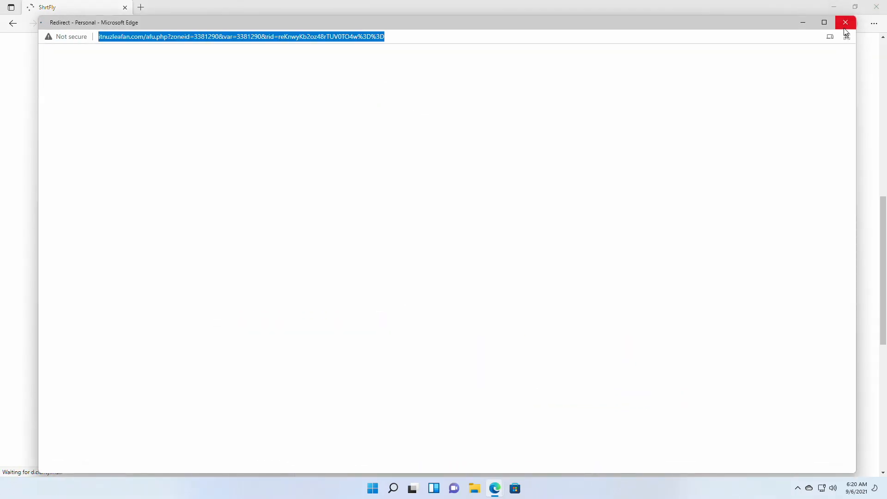
pyautogui.click(845, 22)
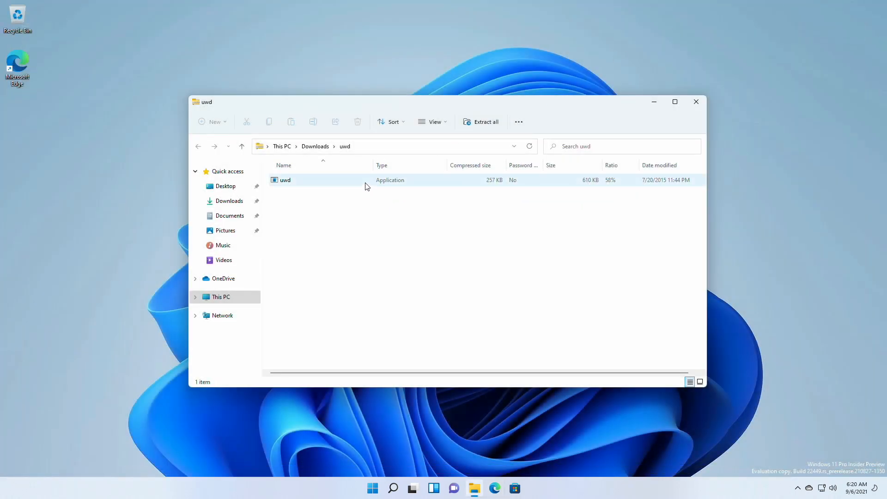
# Launch uwd with UAC approval, install on the untested build and accept the sign-out to the lock screen.
pyautogui.click(285, 180)
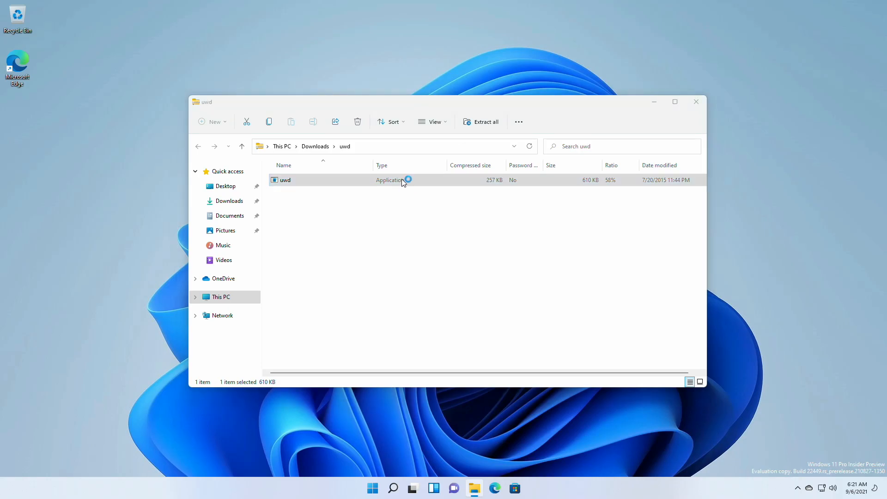
pyautogui.doubleClick(285, 180)
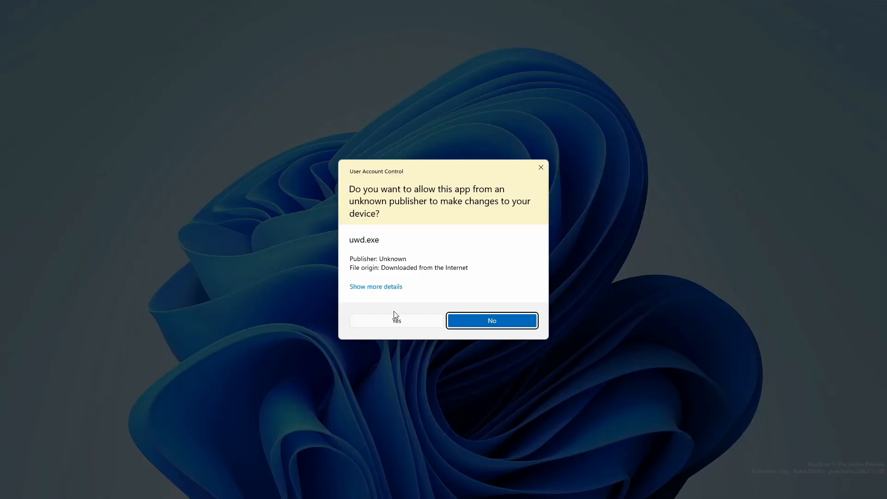
pyautogui.click(395, 320)
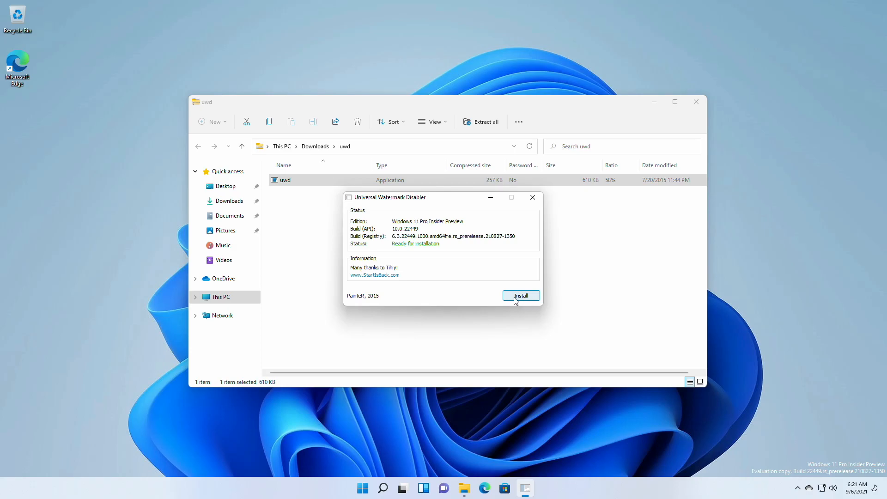
pyautogui.click(520, 295)
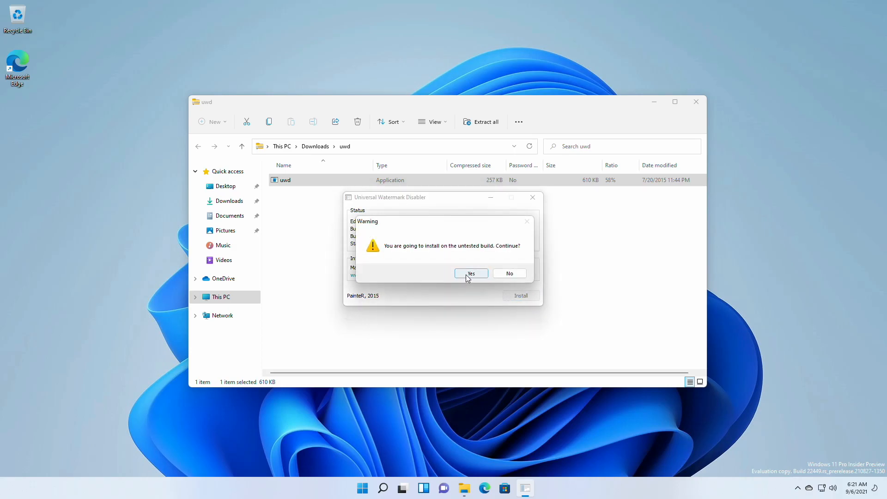
pyautogui.click(470, 274)
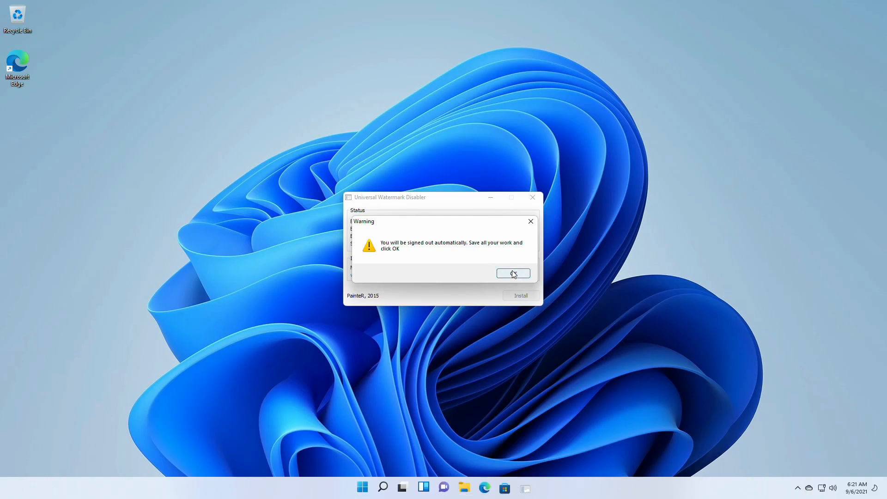
pyautogui.click(512, 274)
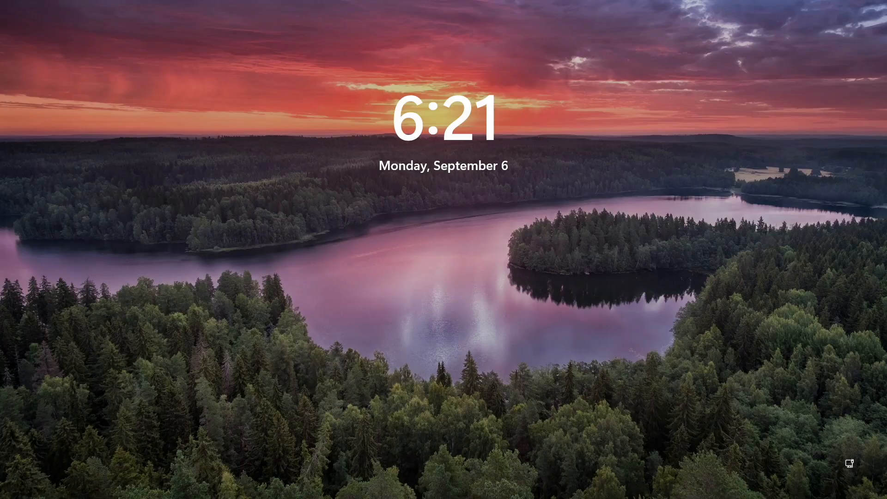
pyautogui.moveTo(399, 417)
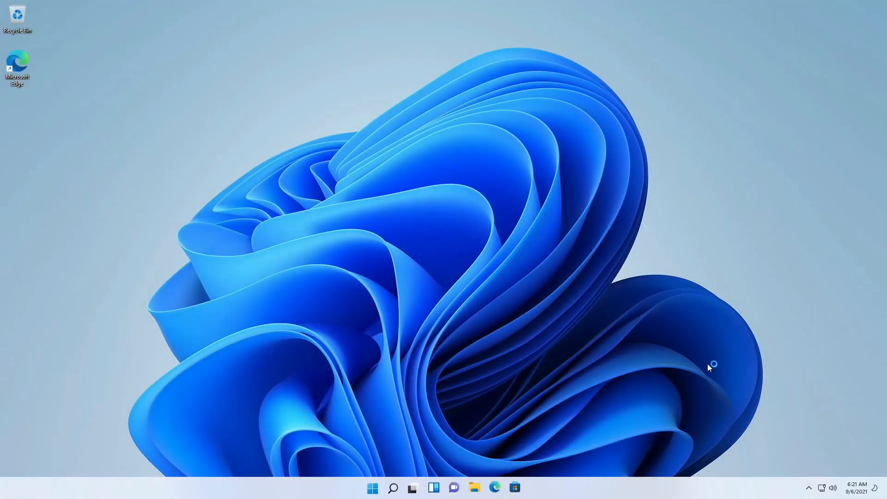
pyautogui.moveTo(842, 458)
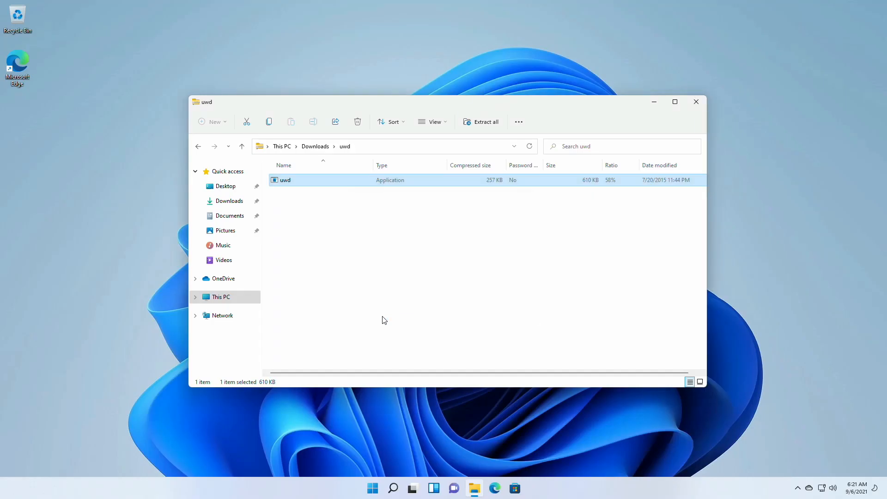
# Relaunch uwd, uninstall the watermark removal and accept the sign-out warning.
pyautogui.doubleClick(284, 180)
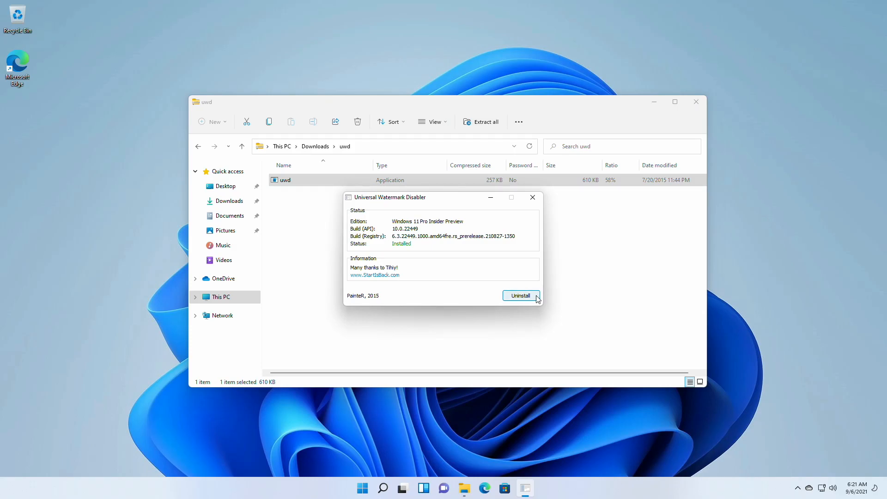
pyautogui.click(520, 296)
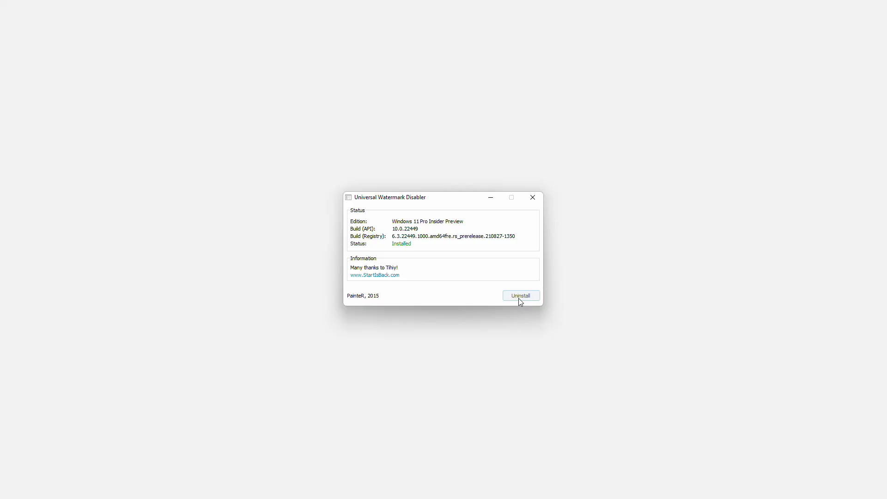
pyautogui.click(520, 296)
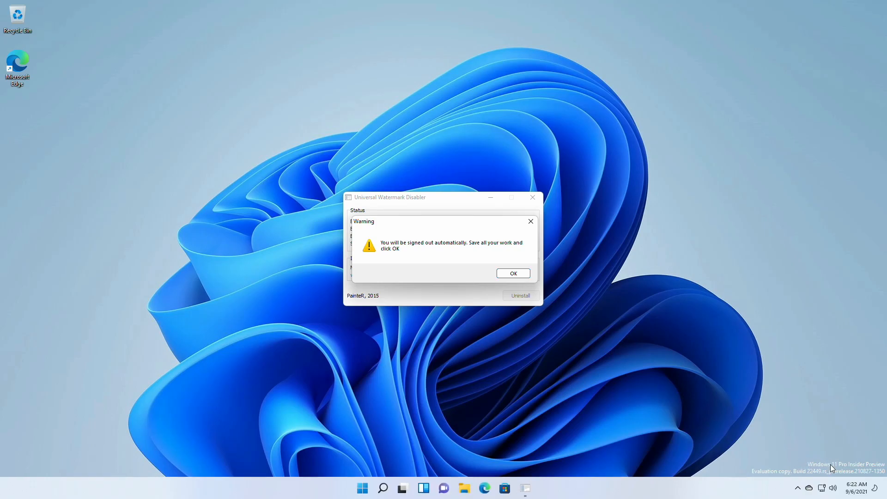
pyautogui.click(512, 273)
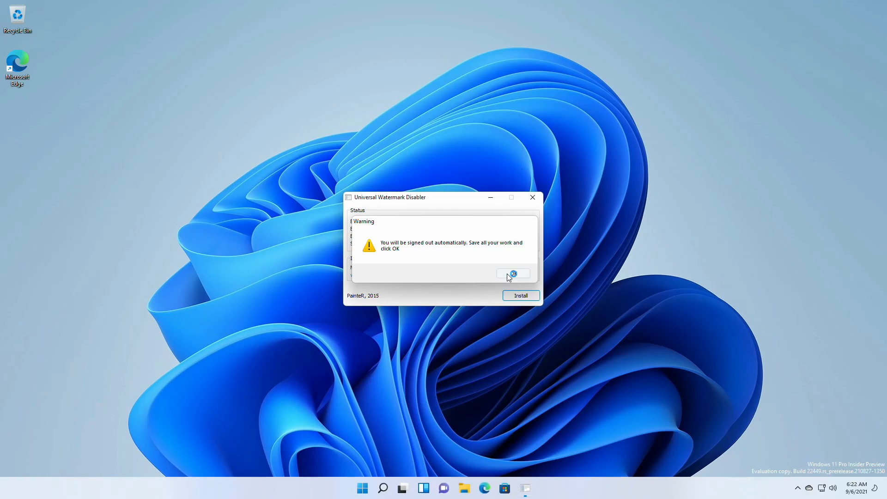
pyautogui.click(512, 274)
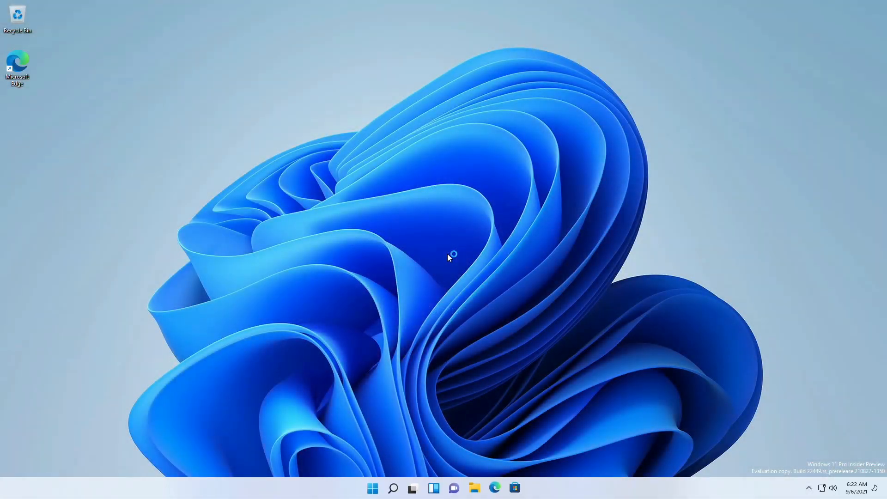
pyautogui.moveTo(447, 263)
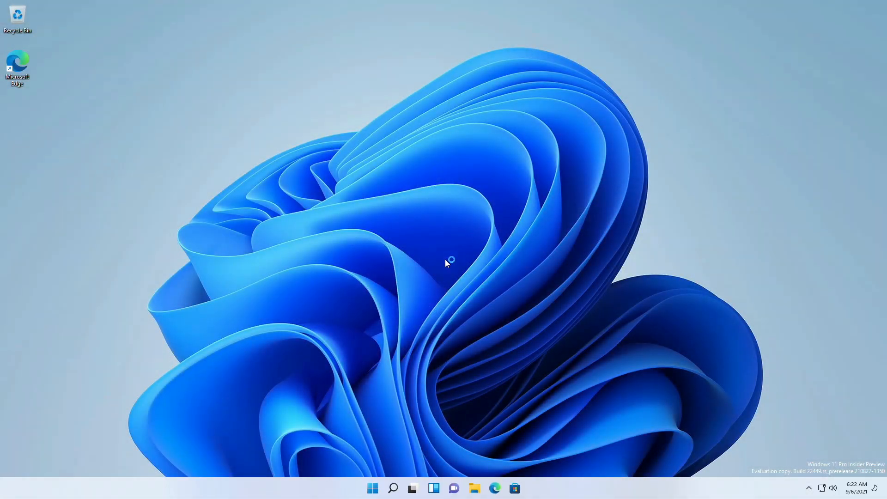